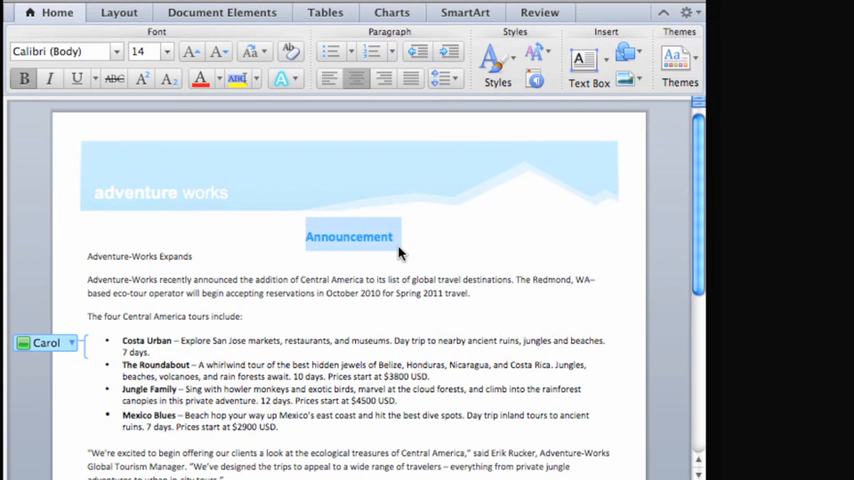
# - Replace the heading 'Announcement' with 'Press Release'
pyautogui.write('Press Release')
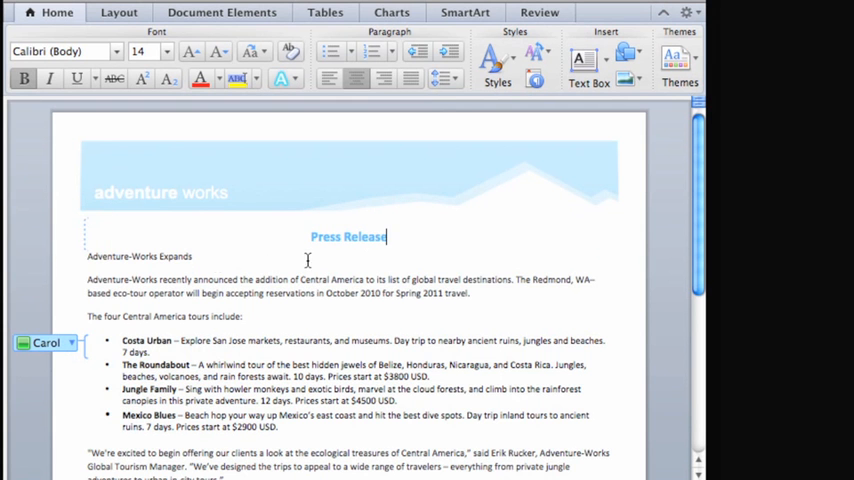
pyautogui.moveTo(86, 247)
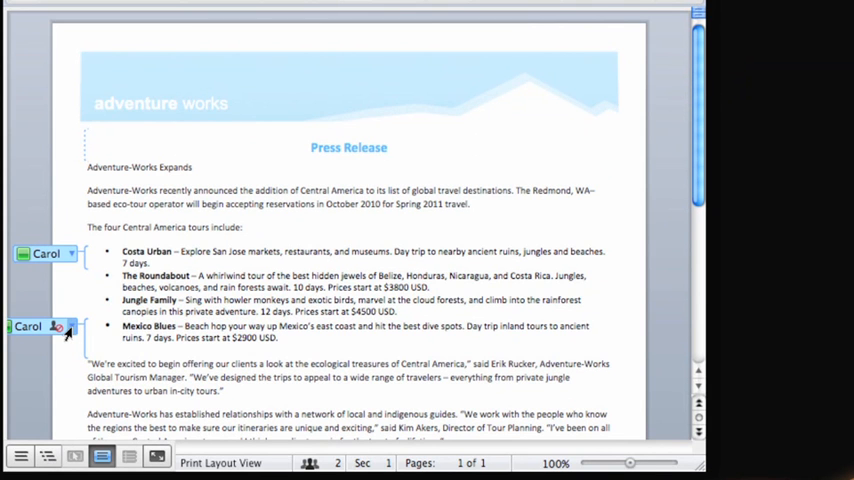
# - Block other authors from editing the Mexico Blues tour bullet
pyautogui.click(57, 327)
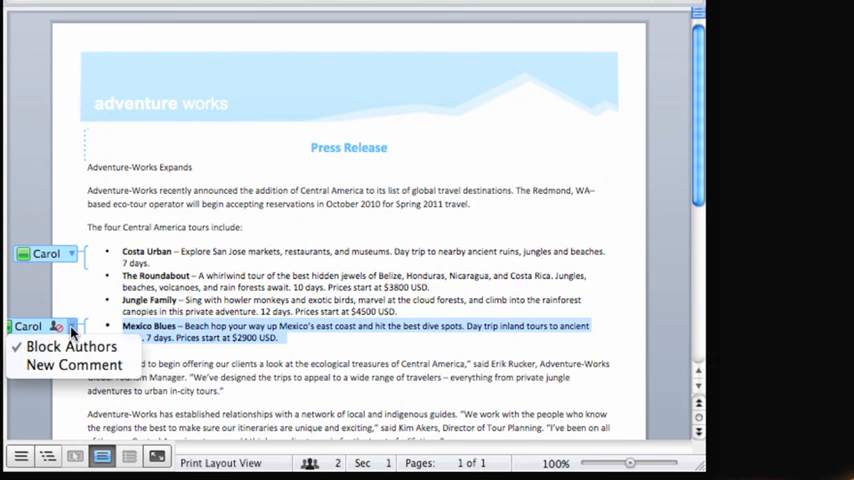
pyautogui.moveTo(62, 340)
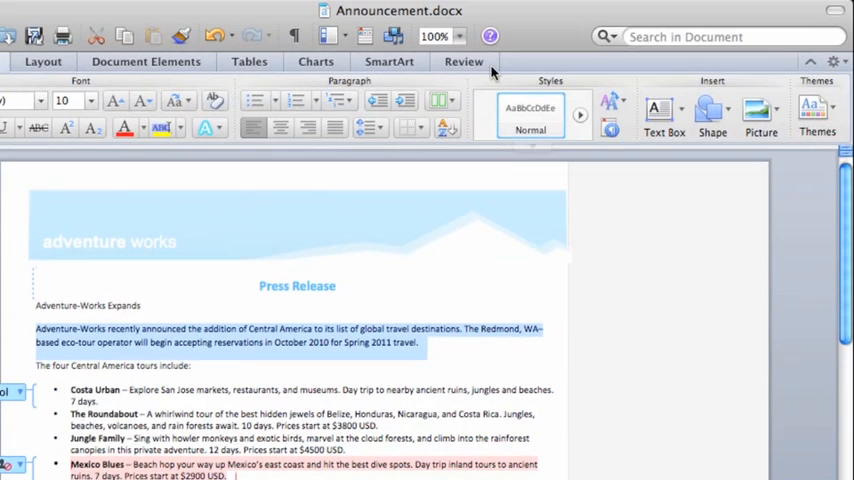
# - Apply Block Authors from the Review tab to the Central America expansion paragraph
pyautogui.click(463, 61)
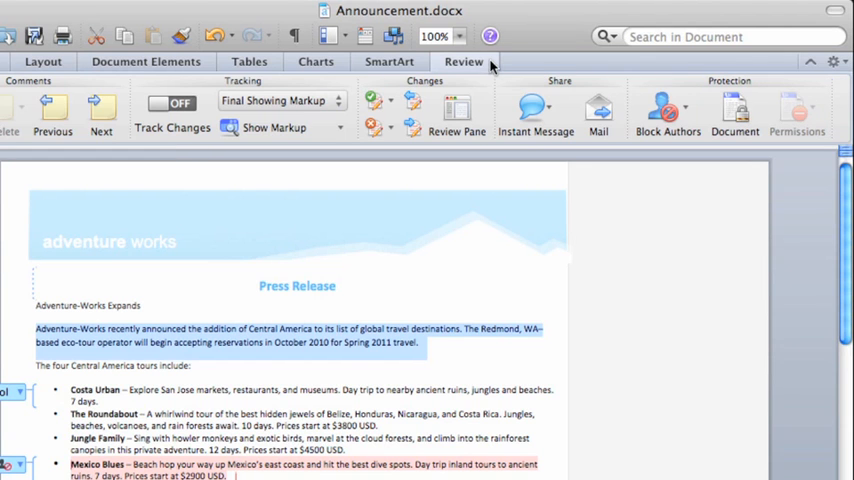
pyautogui.moveTo(667, 108)
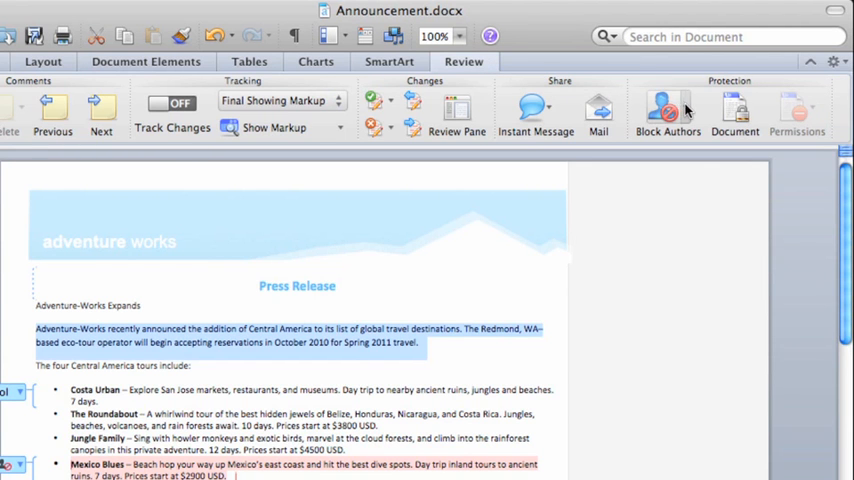
pyautogui.click(668, 113)
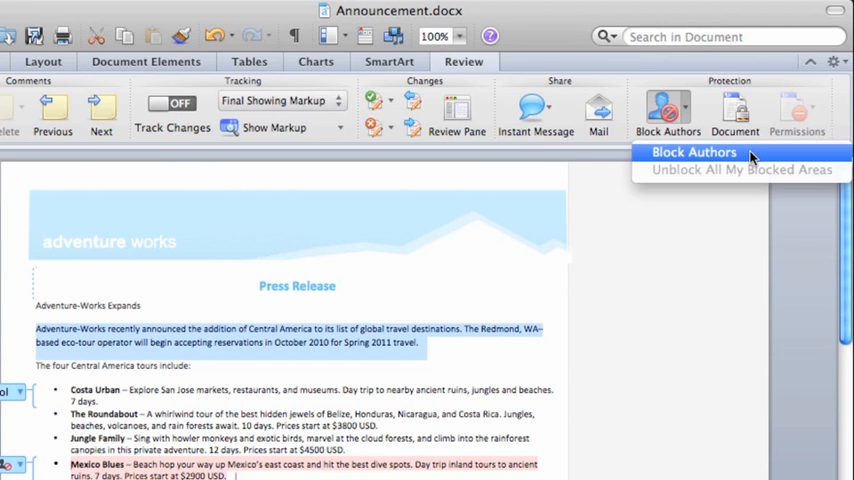
pyautogui.click(694, 152)
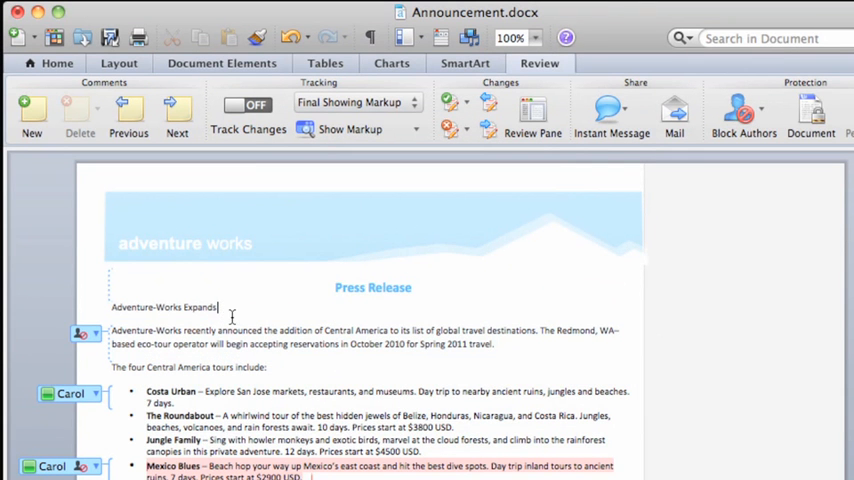
# - Append ' Tour Offerings to Central America' to the 'Adventure-Works Expands' subtitle
pyautogui.write('T')
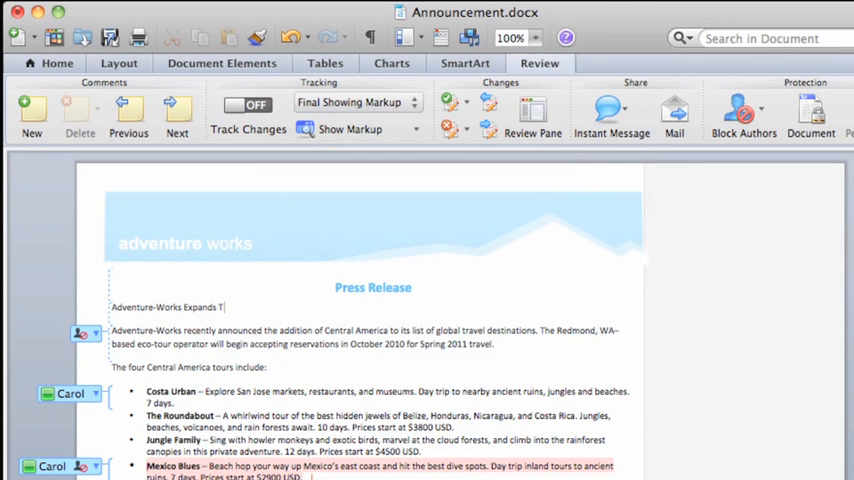
pyautogui.write('our Offerings t')
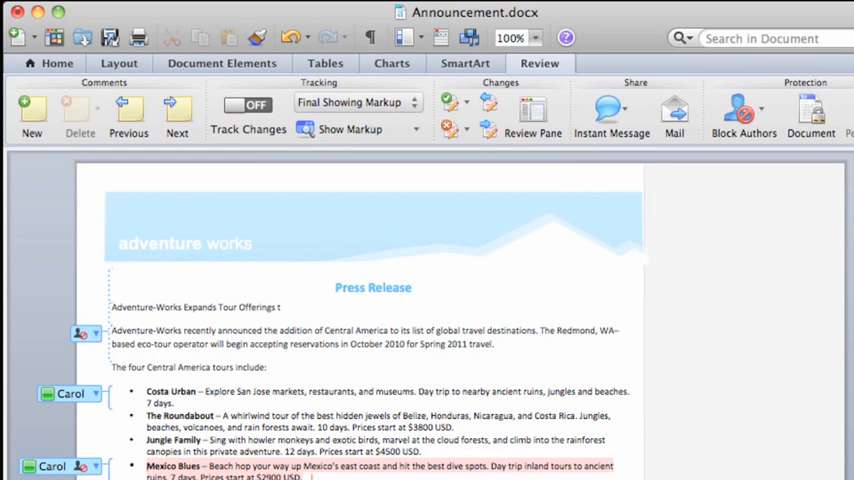
pyautogui.write('to Central America')
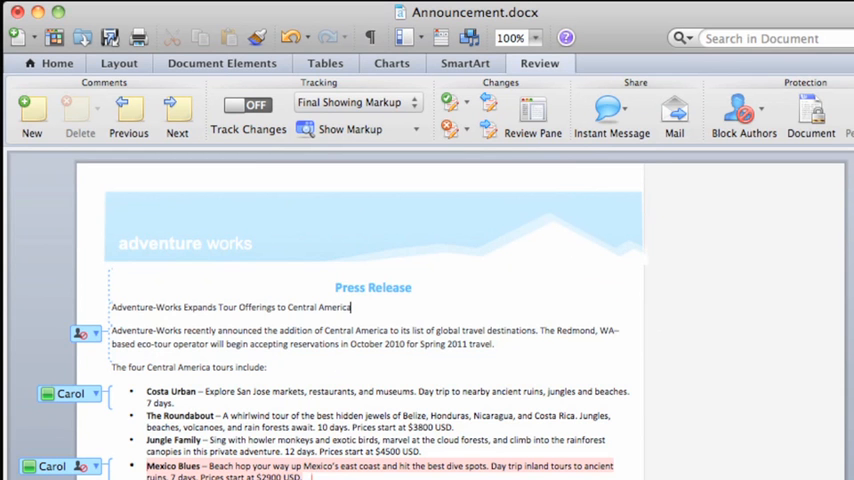